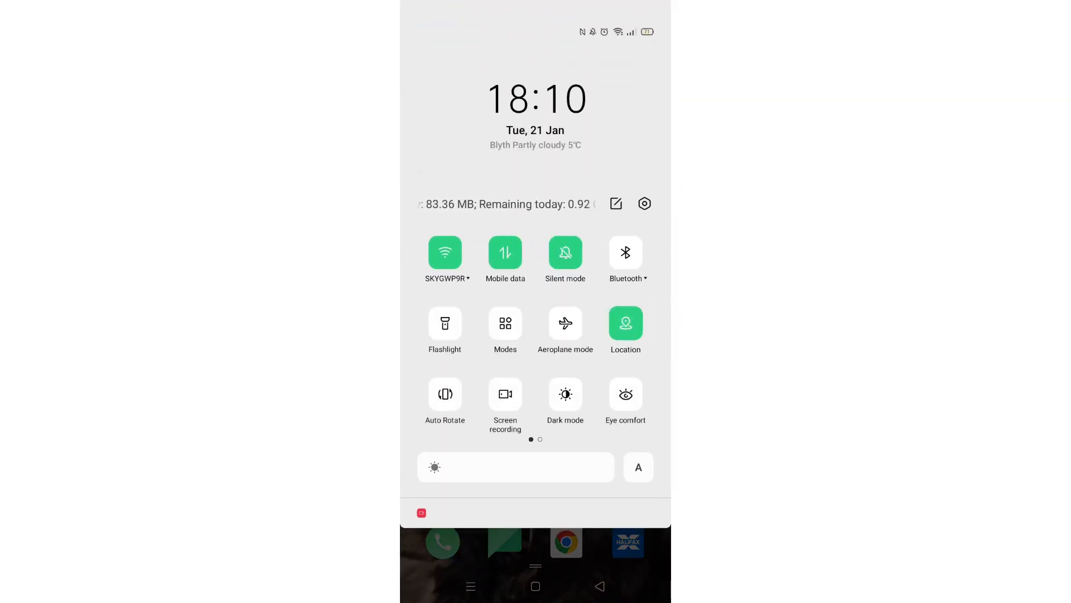
- Switch the Location tile off and close the 'No location access' warning dialog
left_click(624, 322)
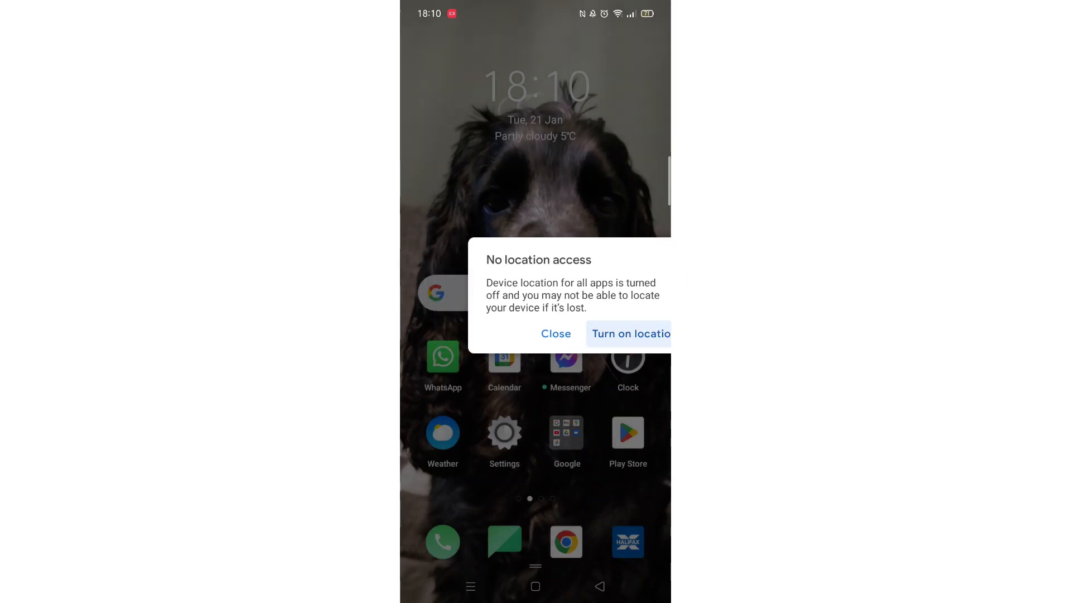
left_click(556, 334)
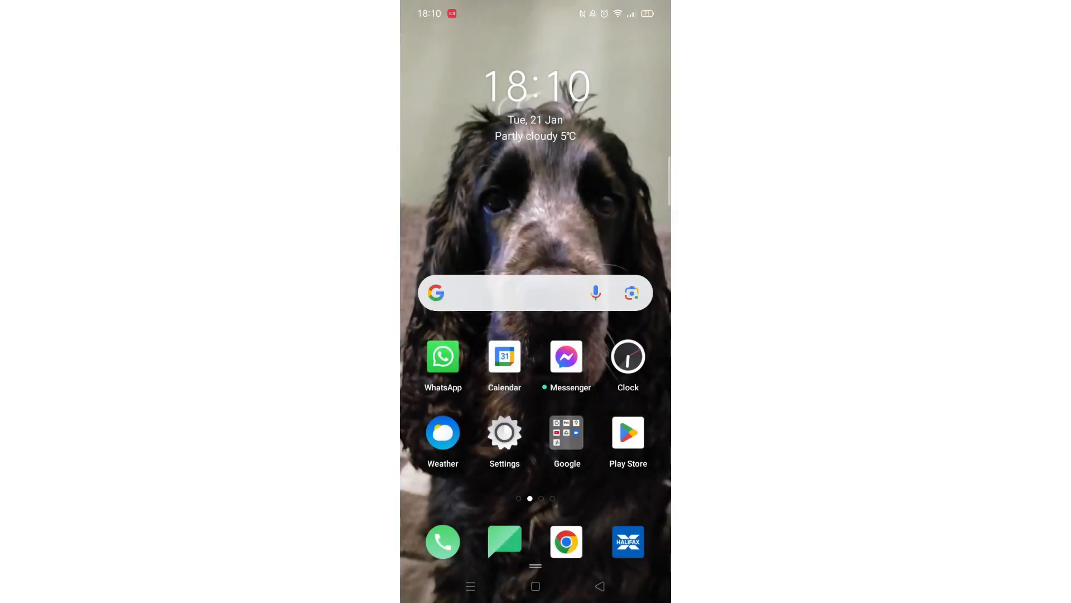